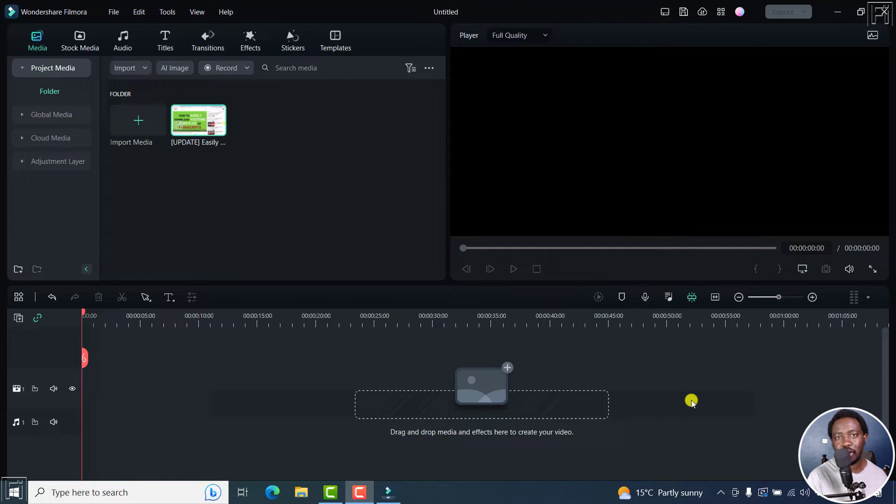
mouse_move(339, 294)
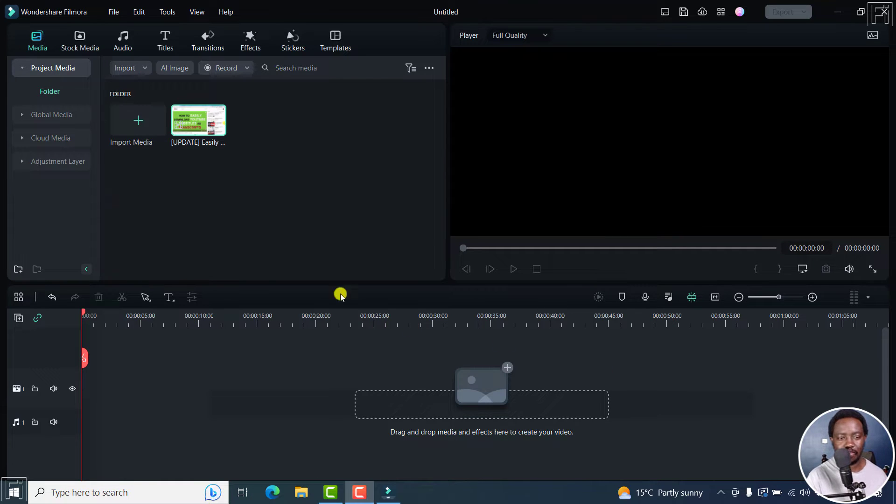
mouse_move(215, 132)
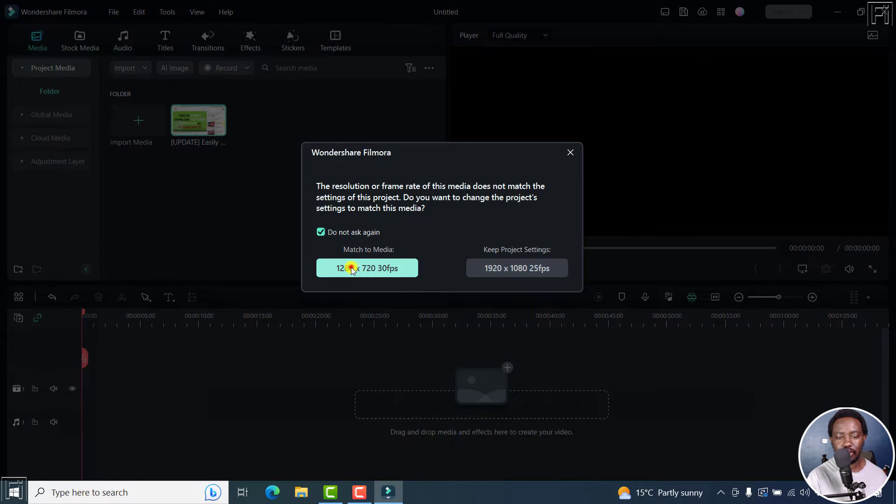
Match the project to the clip's 1280x720 30fps and fit the whole clip in view.
click(366, 268)
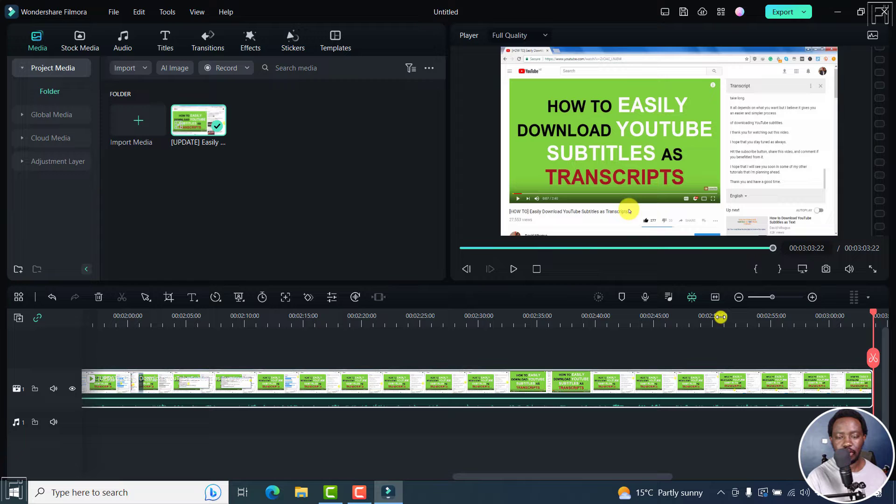
click(714, 297)
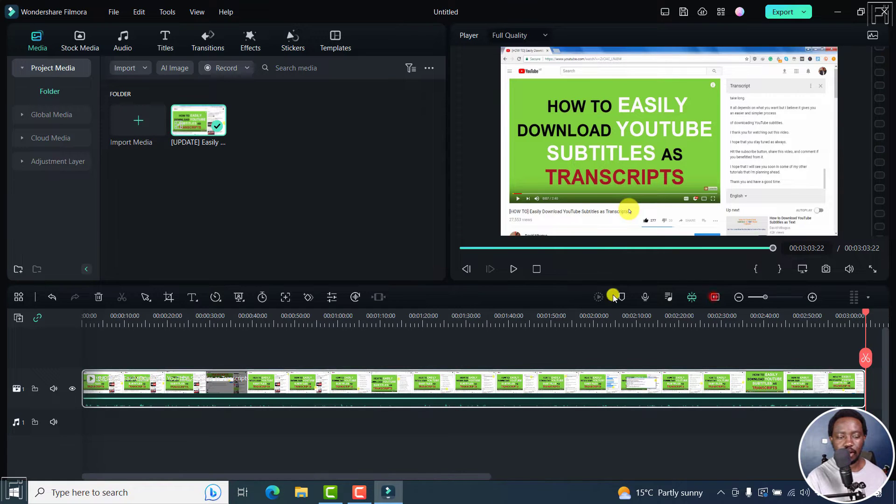
mouse_move(53, 388)
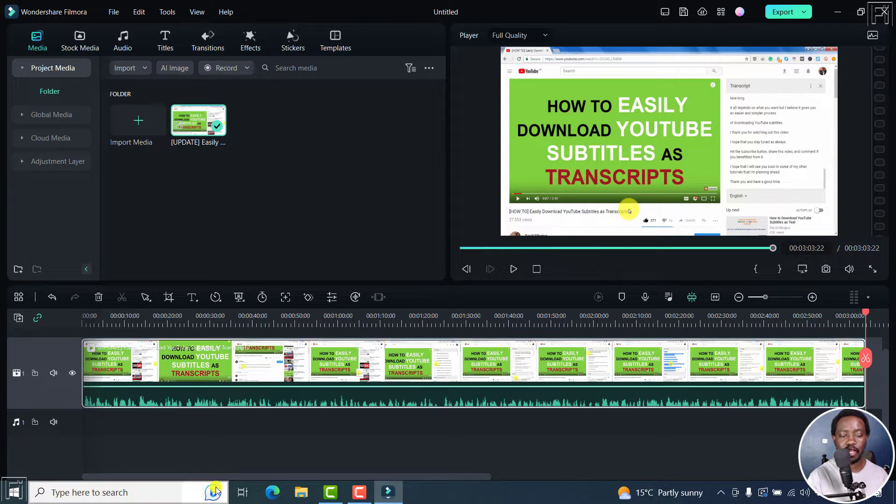
mouse_move(204, 426)
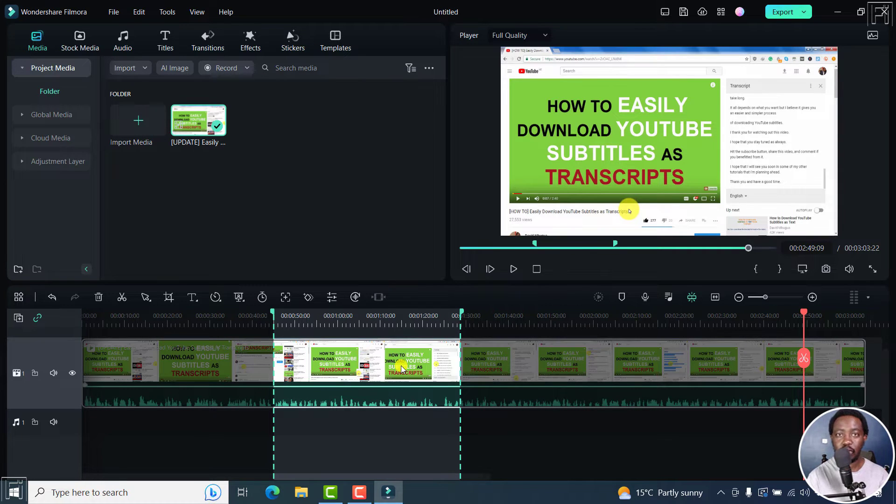
Cancel the existing range selection with Shift+X.
key(shift+x)
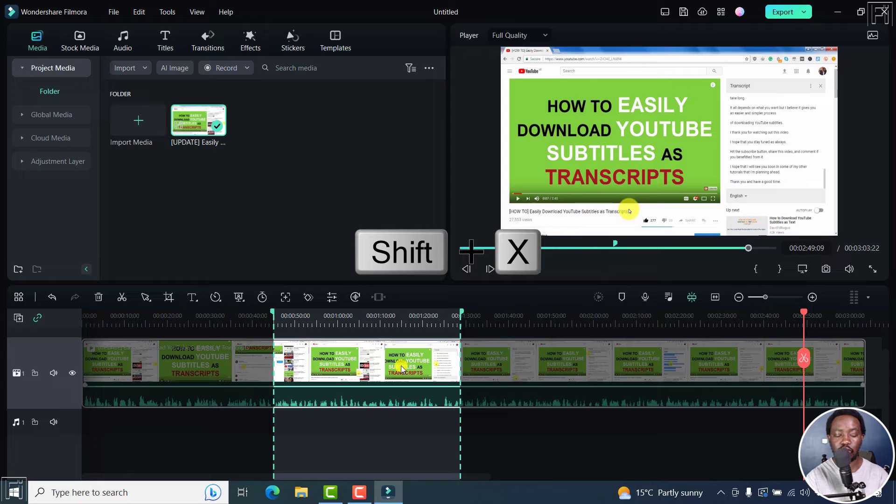
key(shift+x)
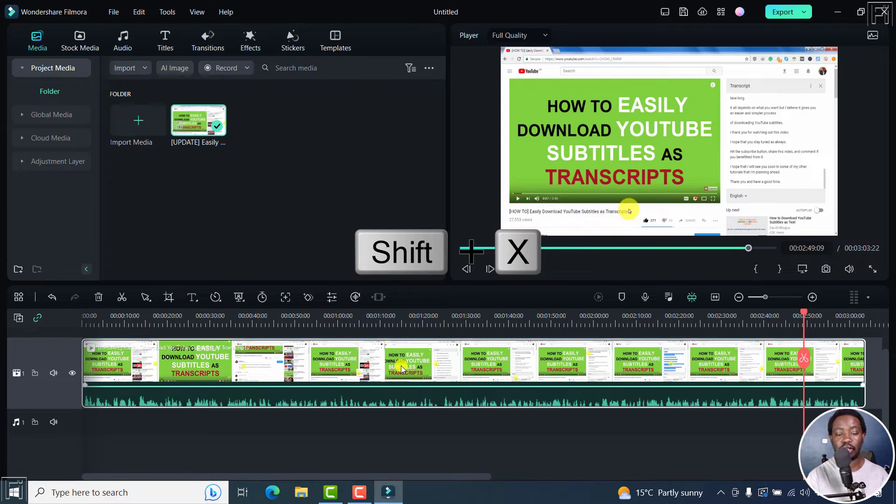
key(shift+x)
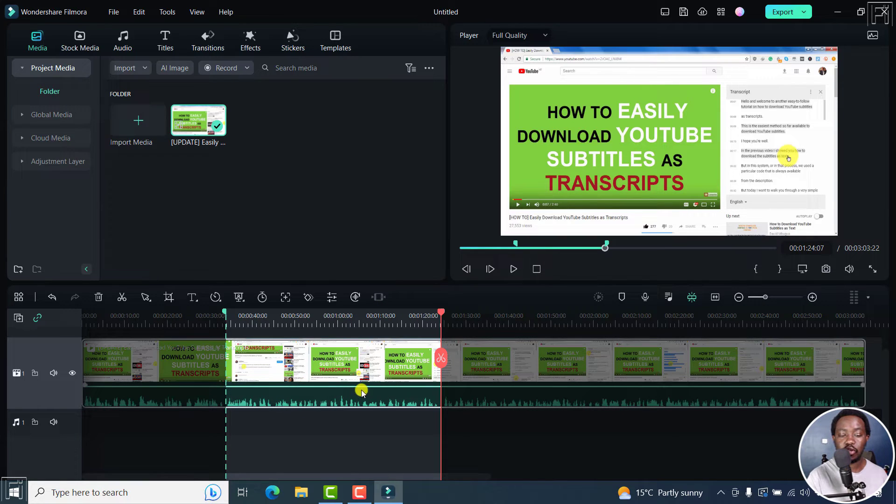
mouse_move(324, 385)
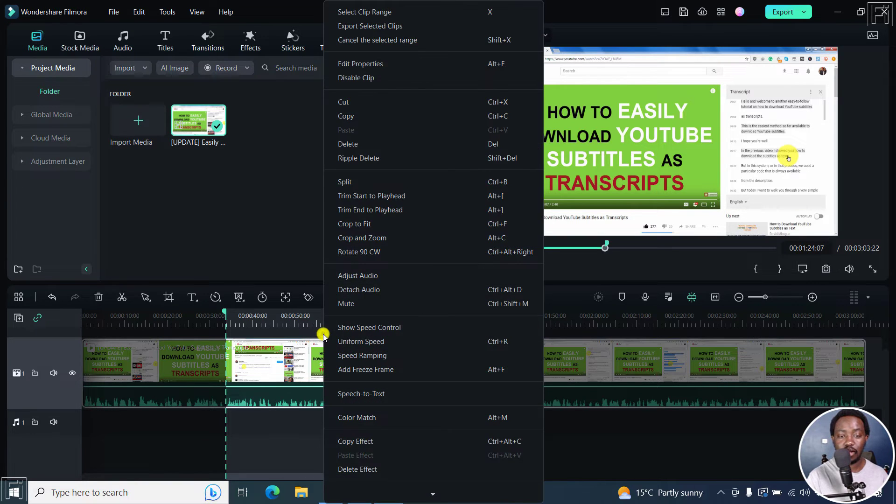
mouse_move(370, 27)
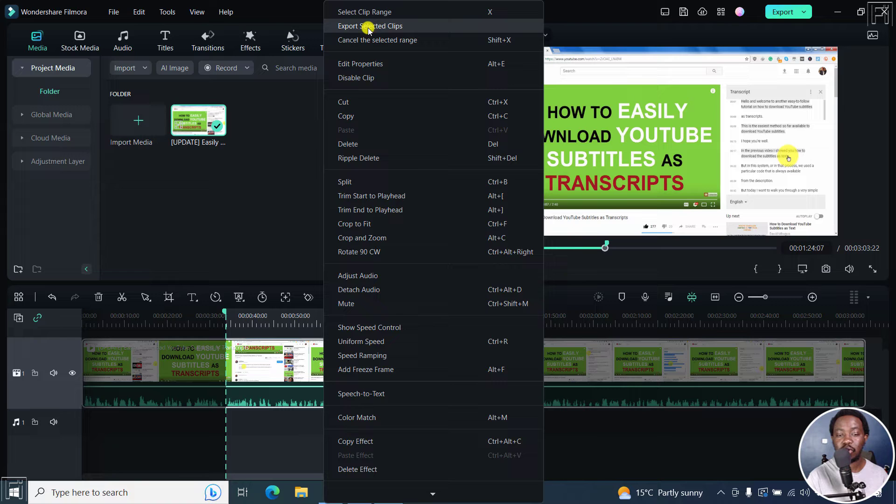
Export only the newly marked range via Export Selected Clips.
click(371, 26)
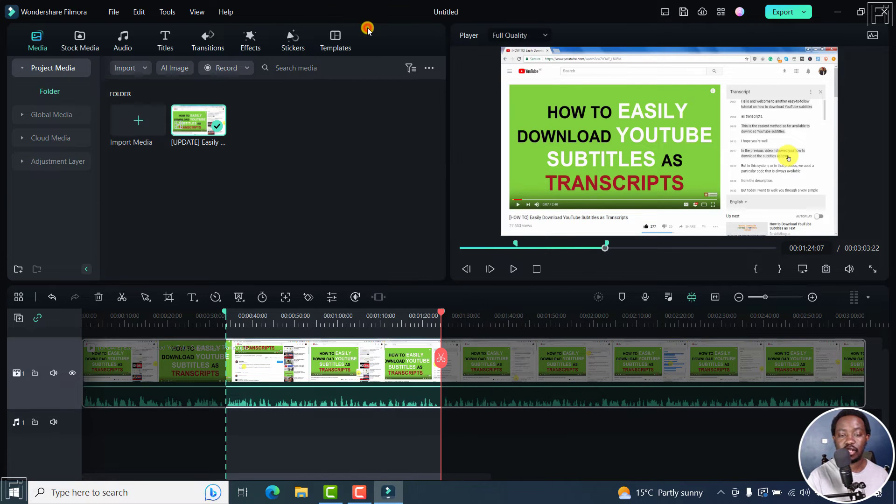
click(788, 12)
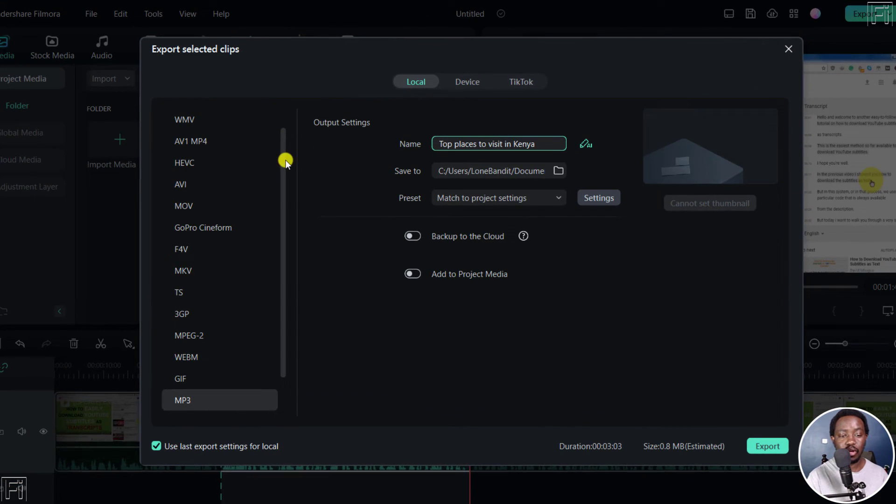
Choose MP3 from the format list as the audio-only export format.
click(200, 121)
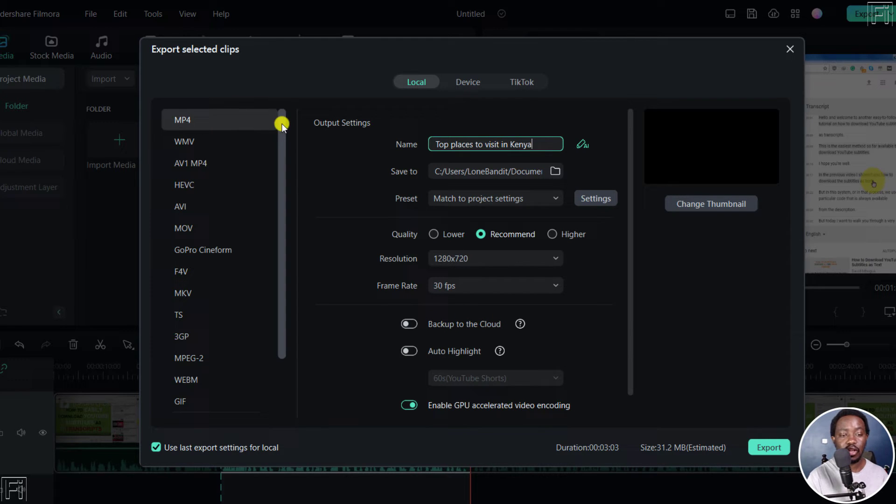
mouse_move(280, 124)
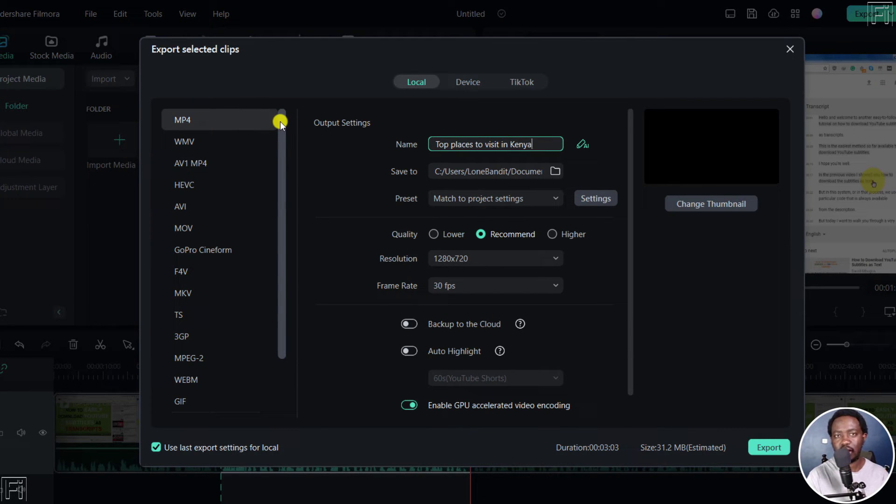
scroll(down, 3)
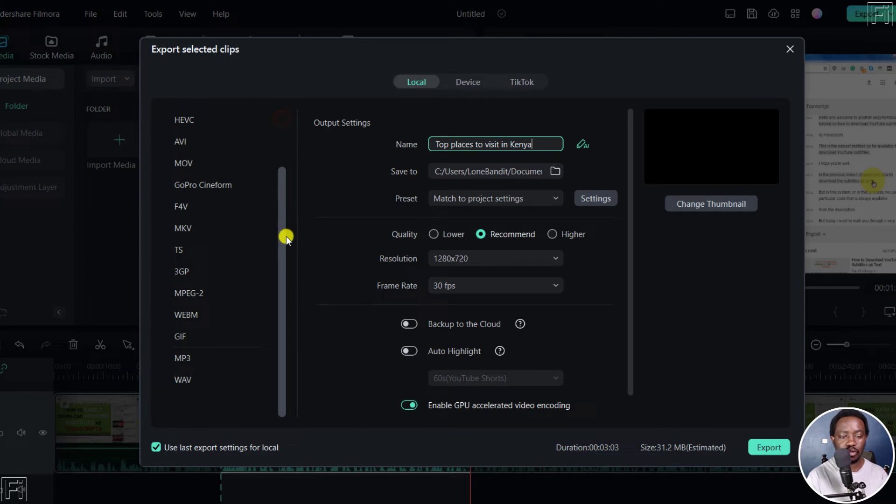
mouse_move(223, 376)
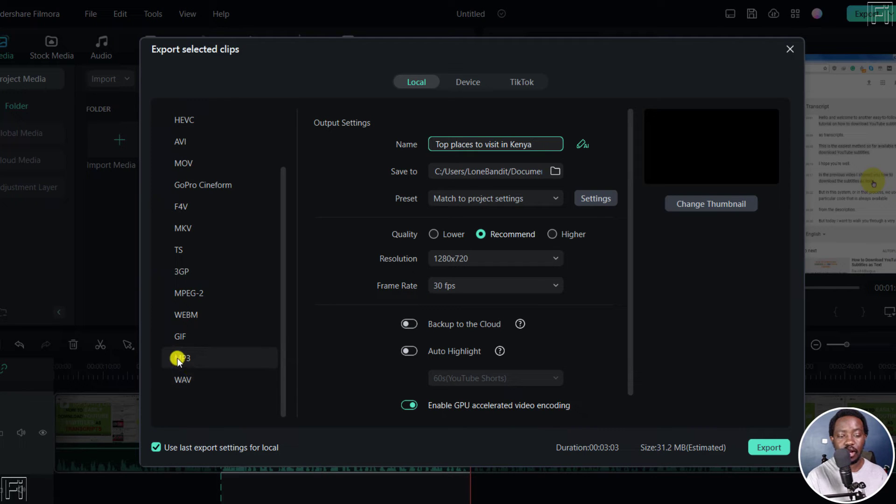
click(182, 357)
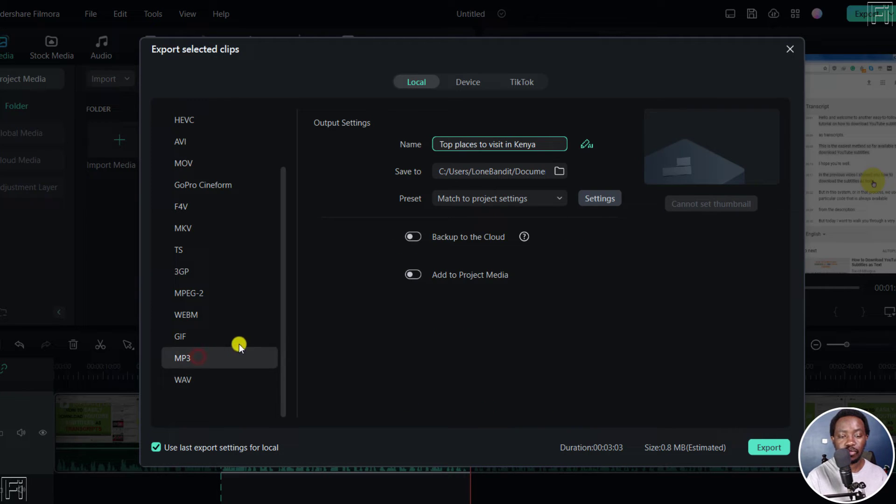
click(499, 144)
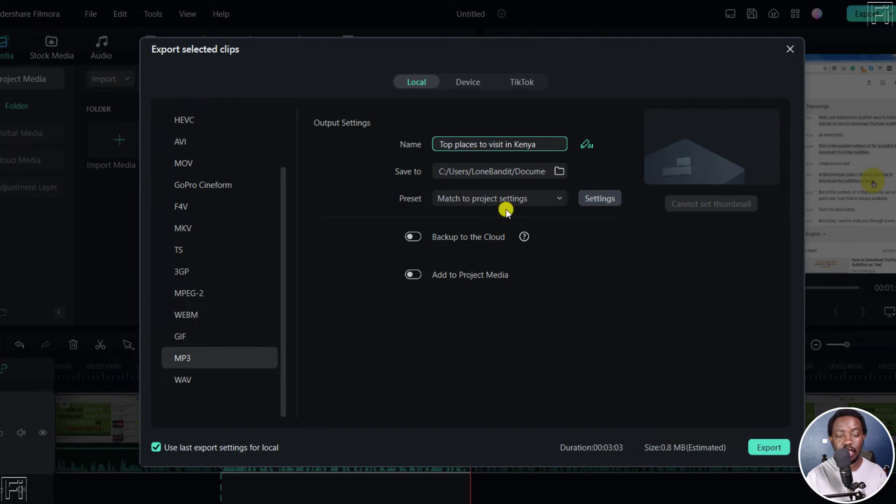
Set the MP3 audio bit rate to 192 kbps and apply it.
click(599, 197)
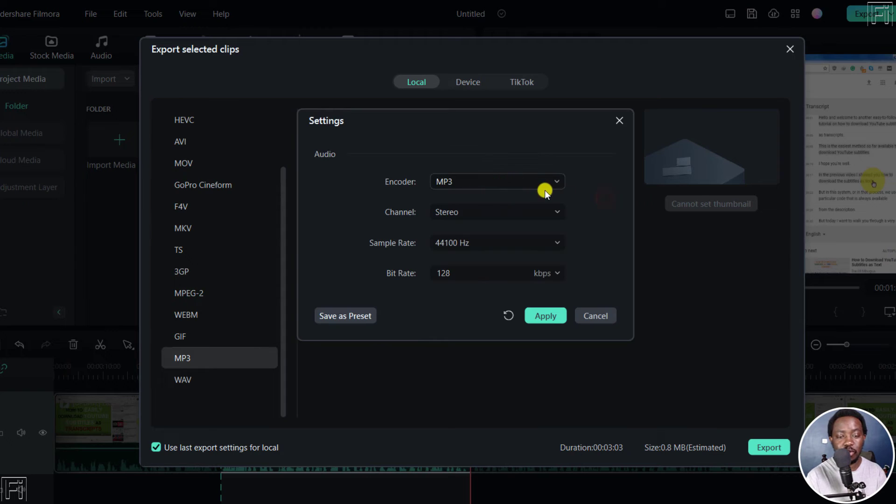
click(556, 273)
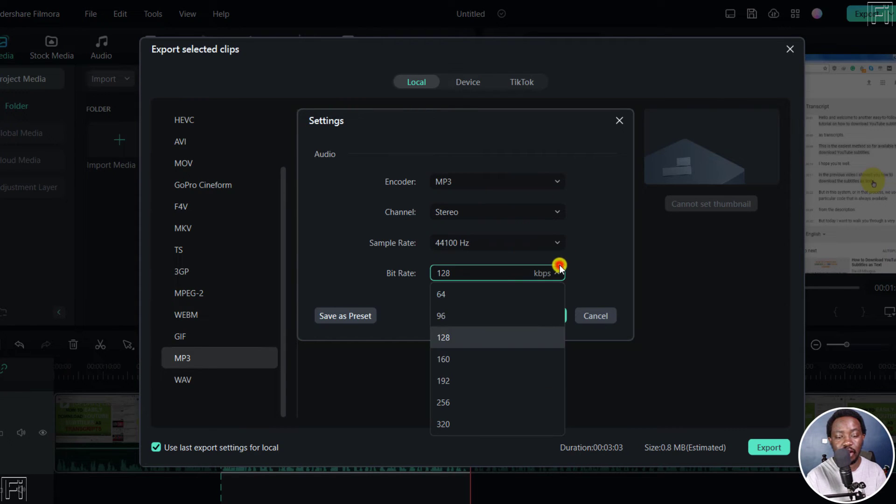
click(443, 381)
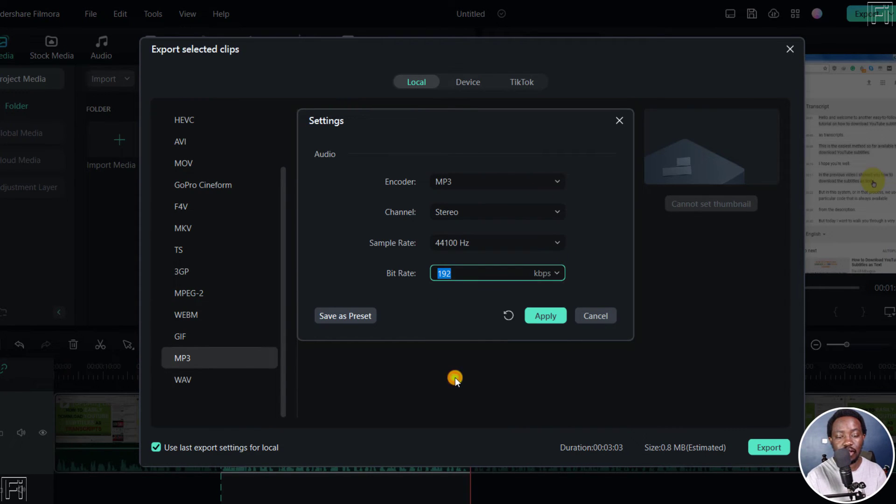
click(544, 316)
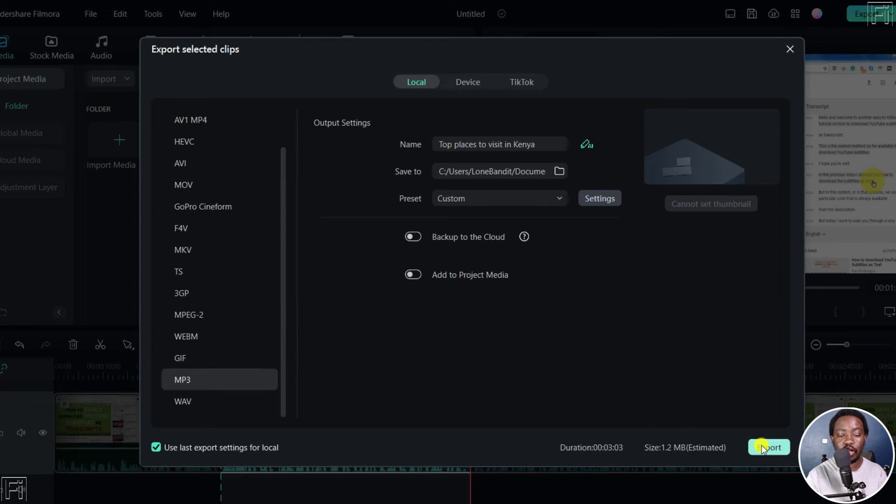
Export the MP3 and show the resulting file in the Output folder.
click(768, 447)
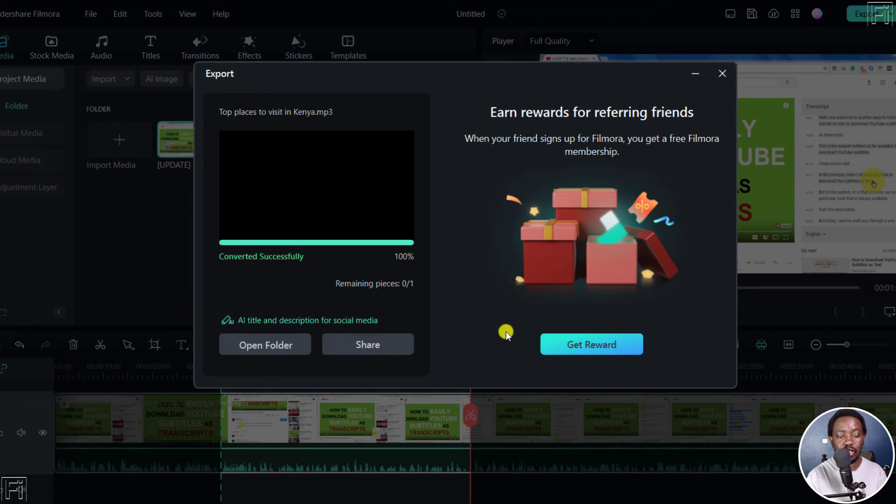
click(722, 73)
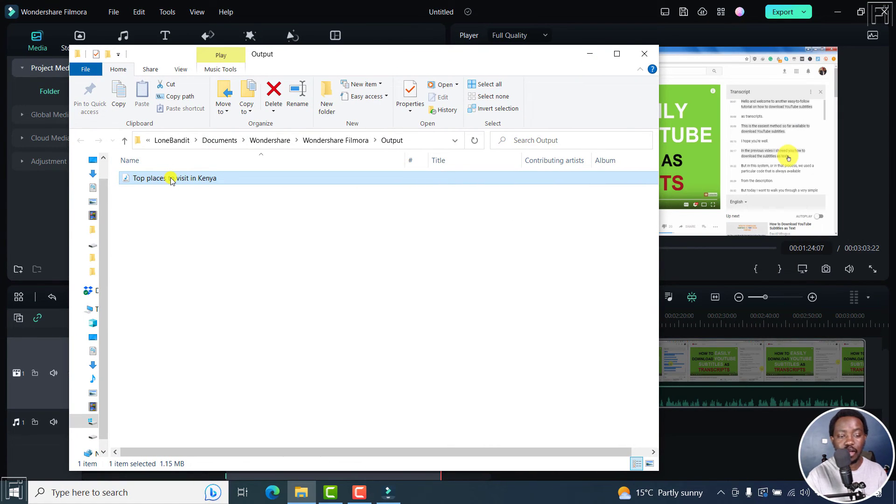
mouse_move(172, 177)
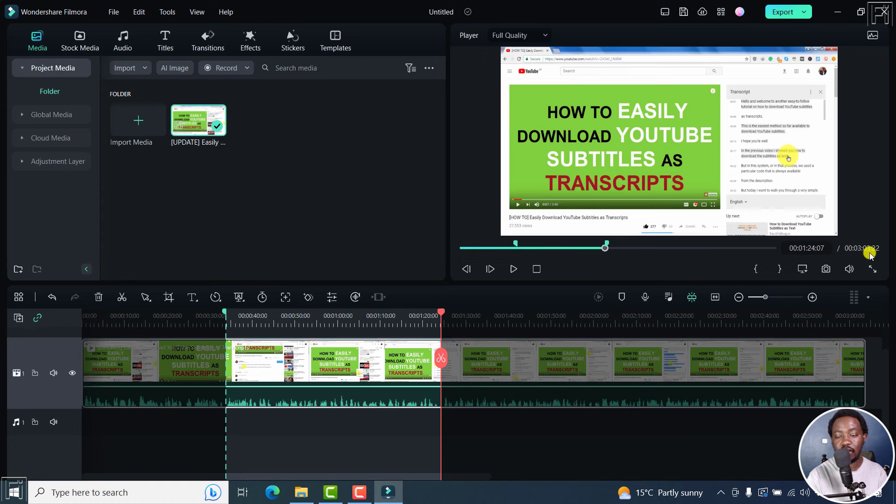
mouse_move(301, 492)
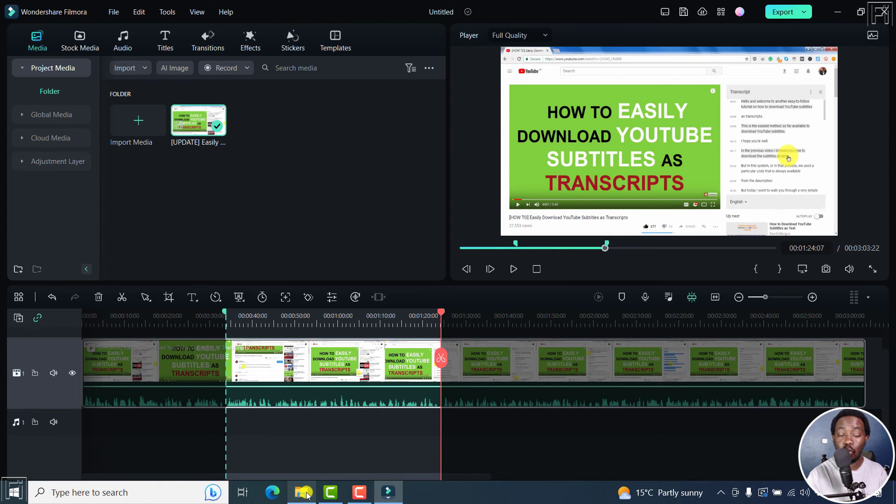
click(301, 492)
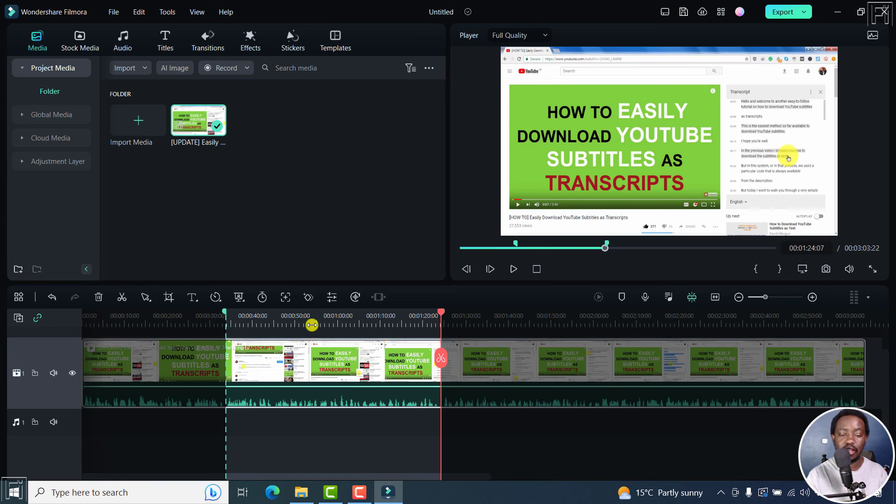
mouse_move(386, 446)
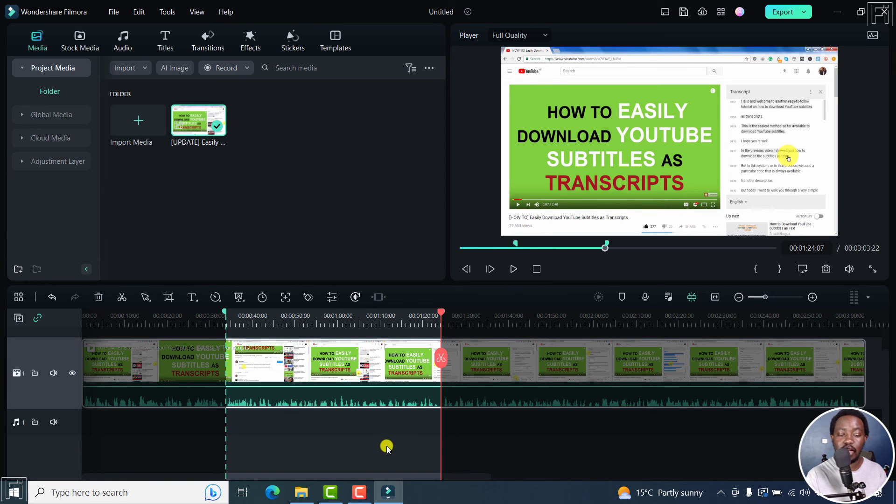